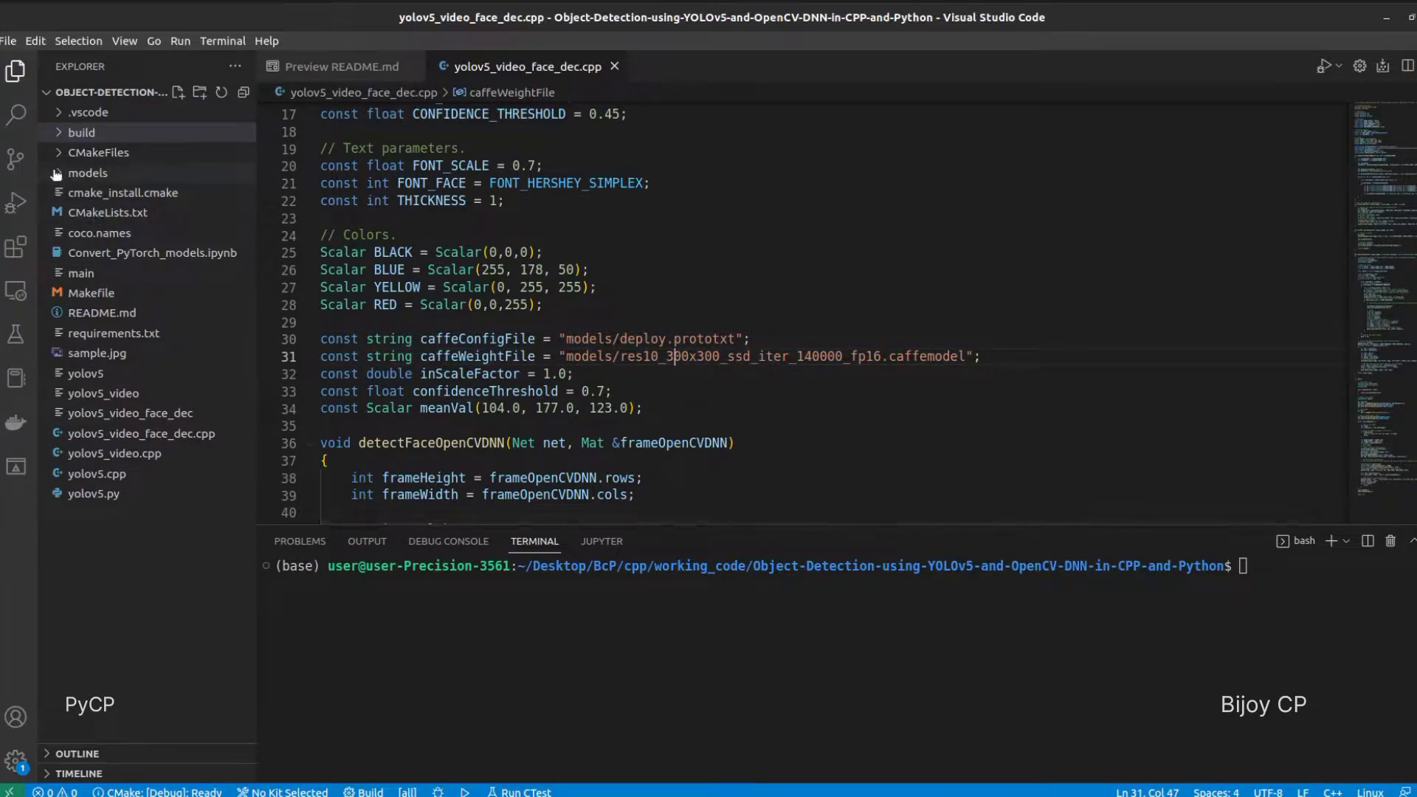
# Step: Expand the models folder in Explorer to reveal the Caffe and YOLOv5 model files
pyautogui.click(87, 172)
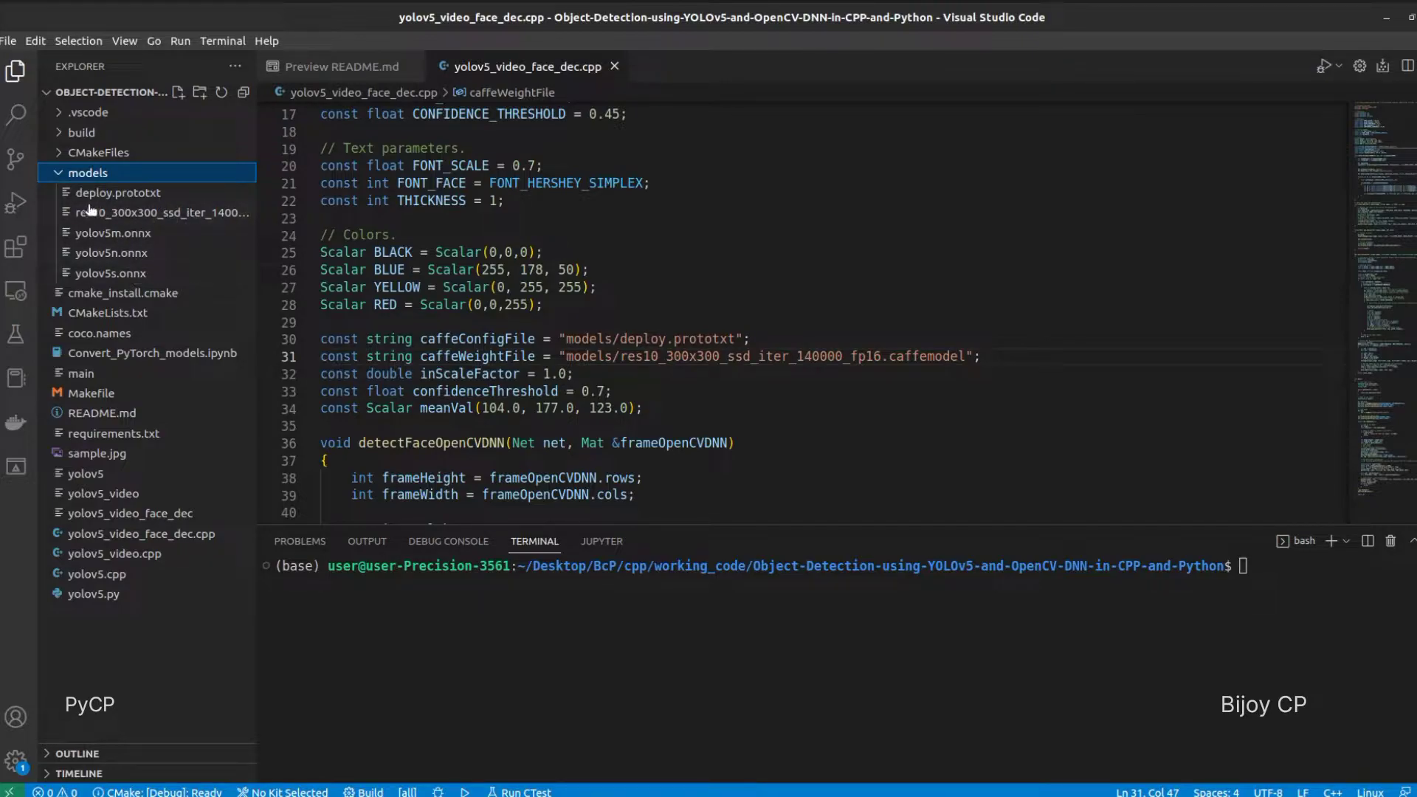
pyautogui.moveTo(187, 224)
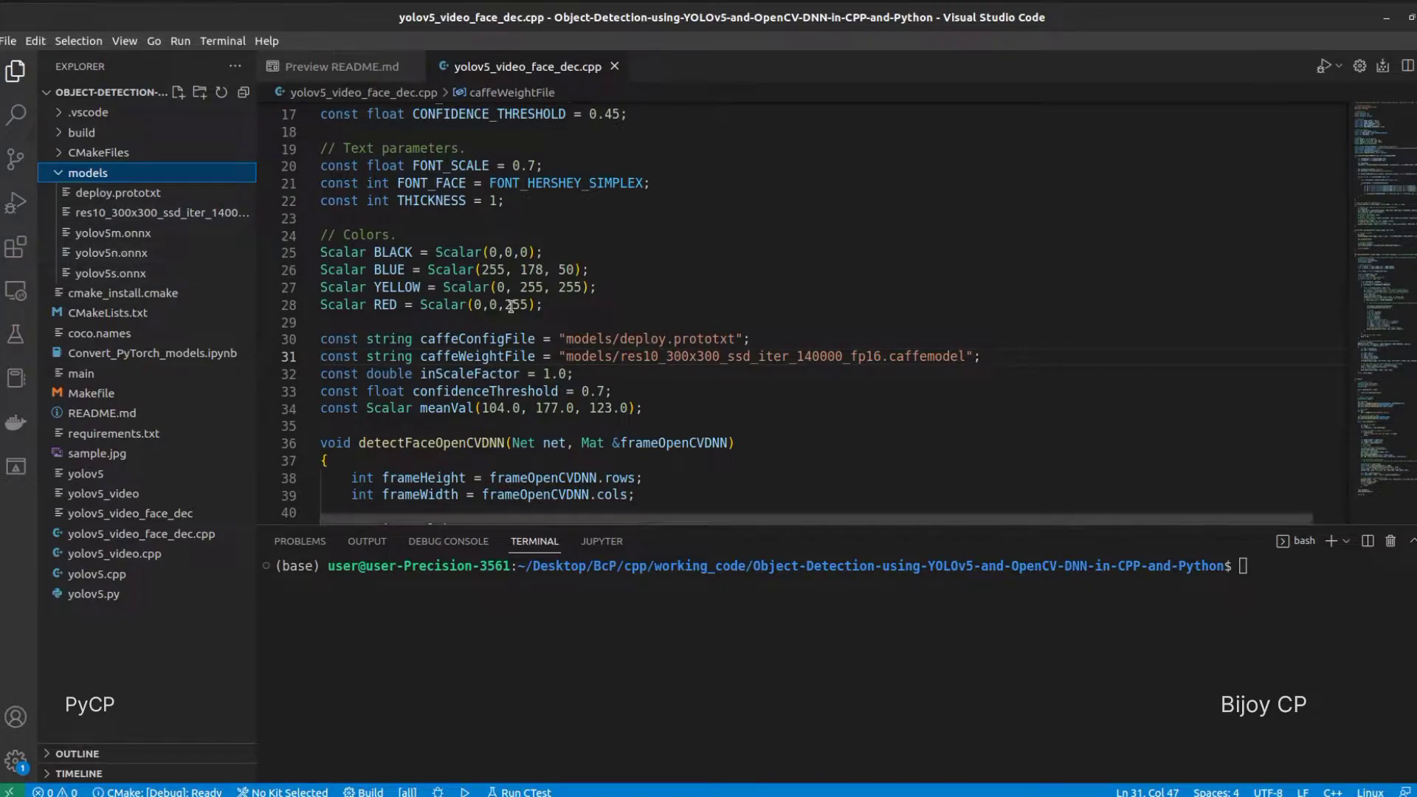
pyautogui.scroll(-3)
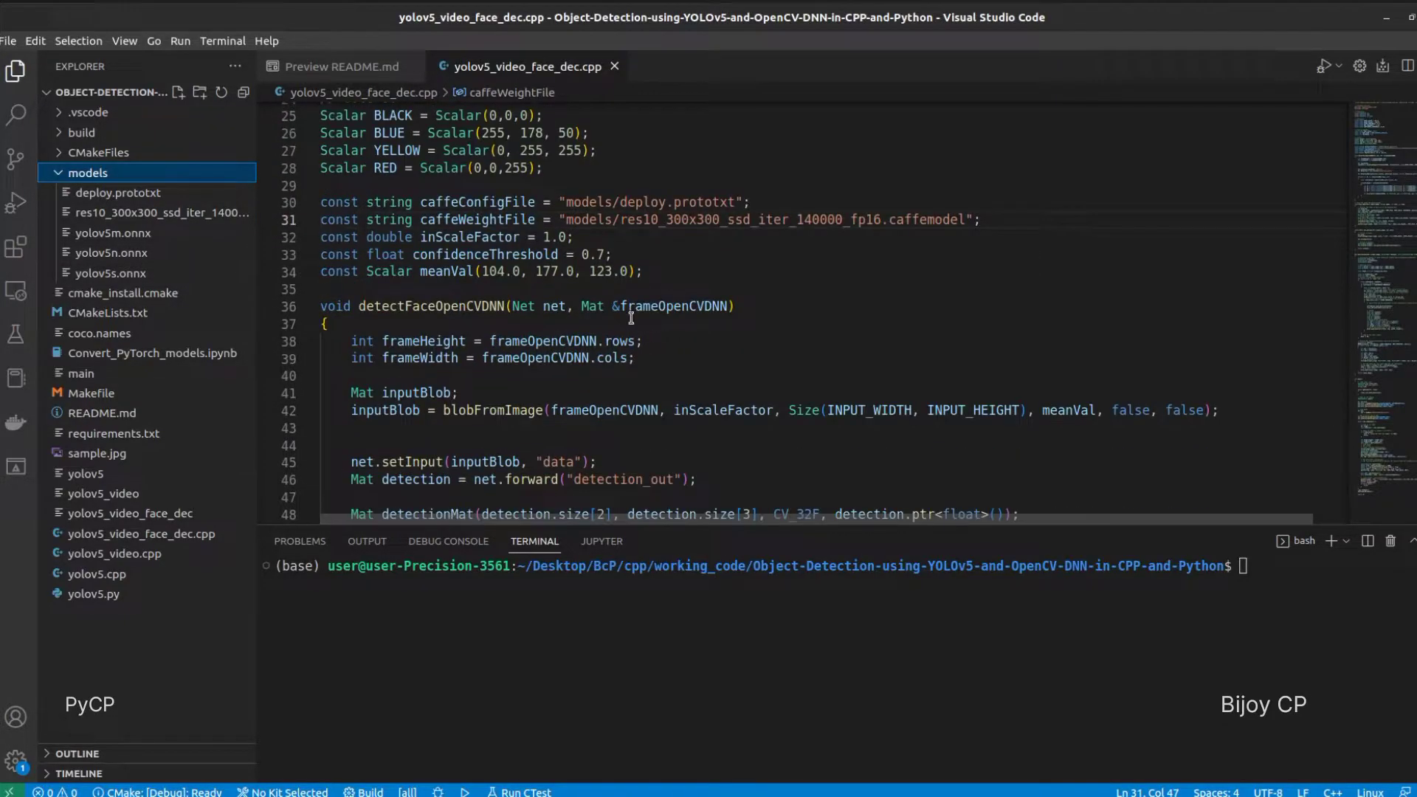
pyautogui.moveTo(360, 305)
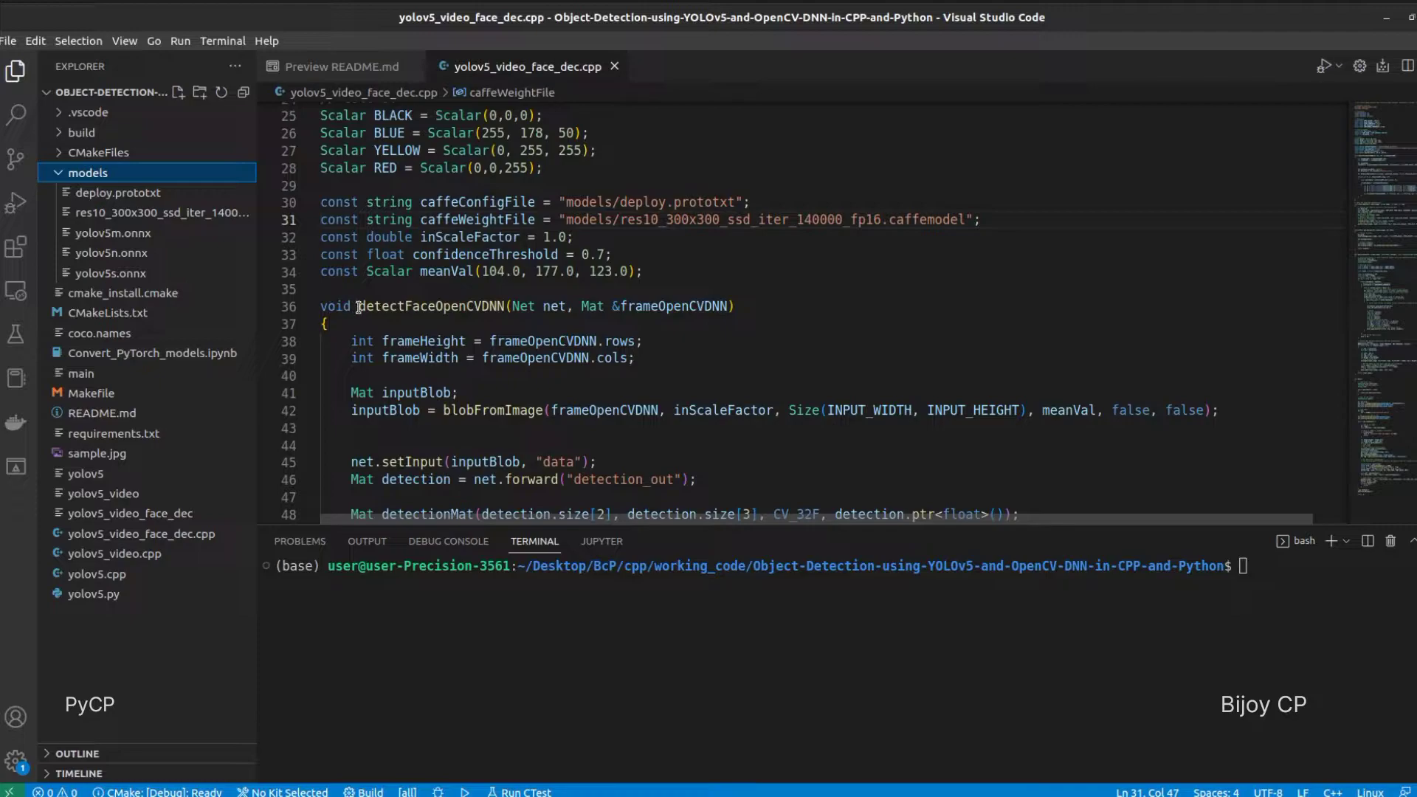
pyautogui.doubleClick(433, 306)
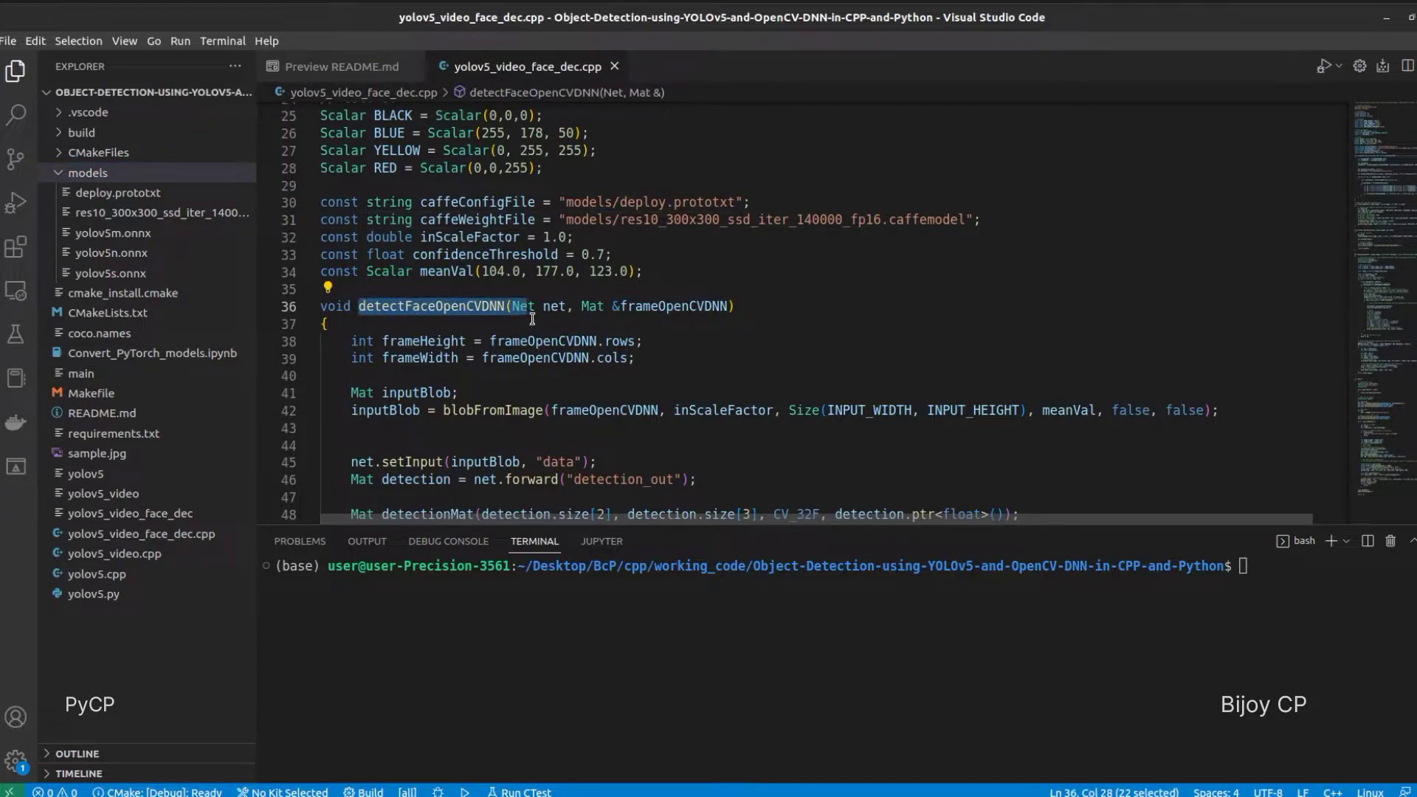
pyautogui.moveTo(498, 335)
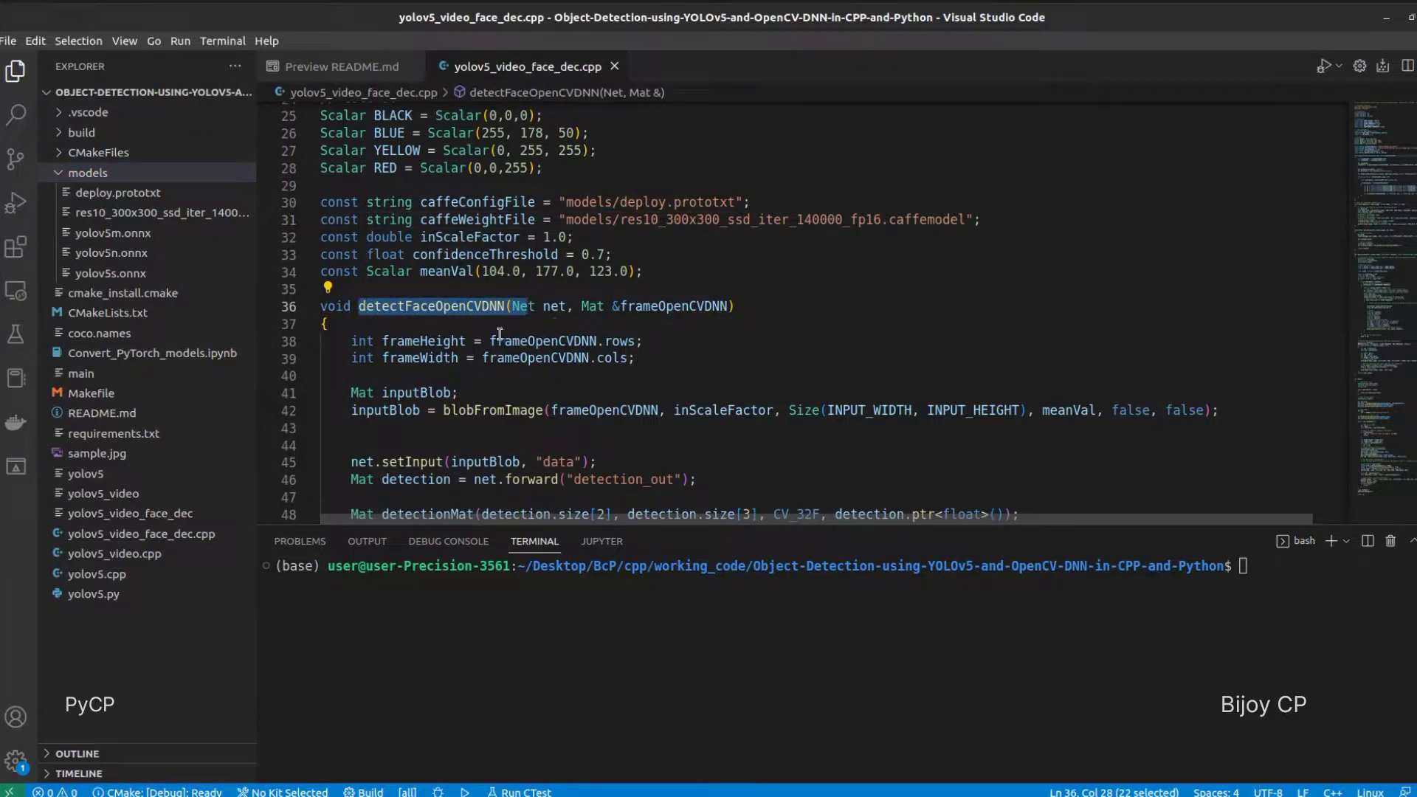
pyautogui.scroll(-3)
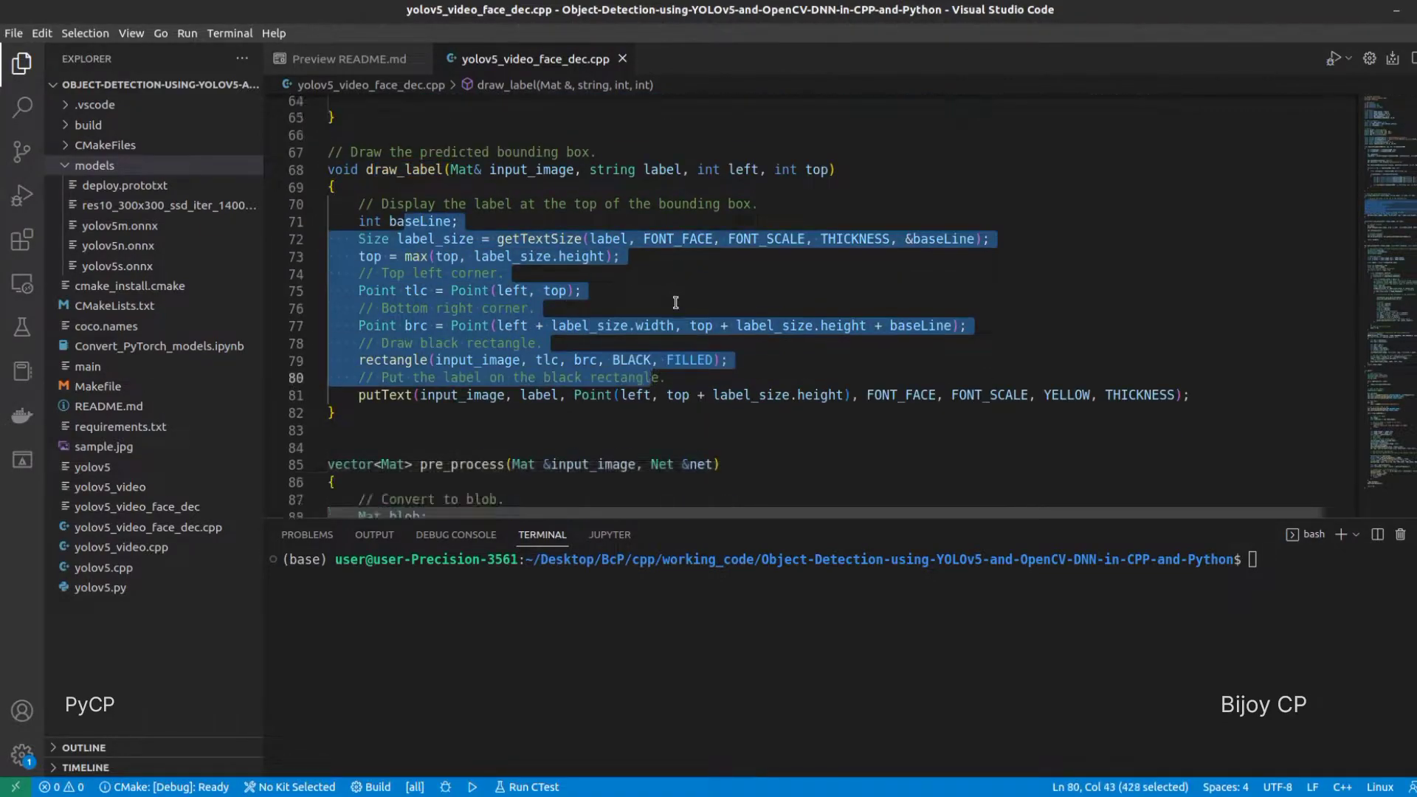
pyautogui.scroll(-3)
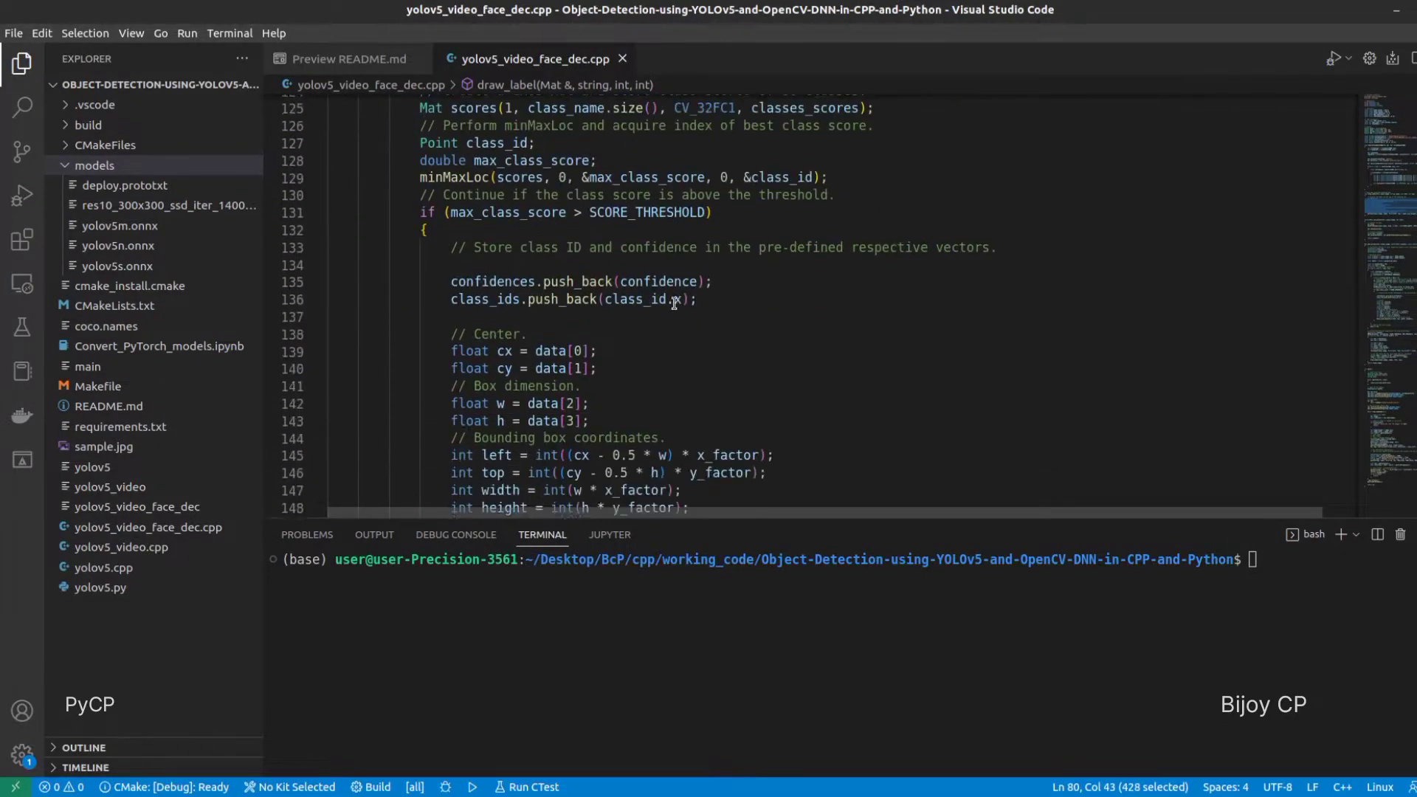
pyautogui.scroll(-3)
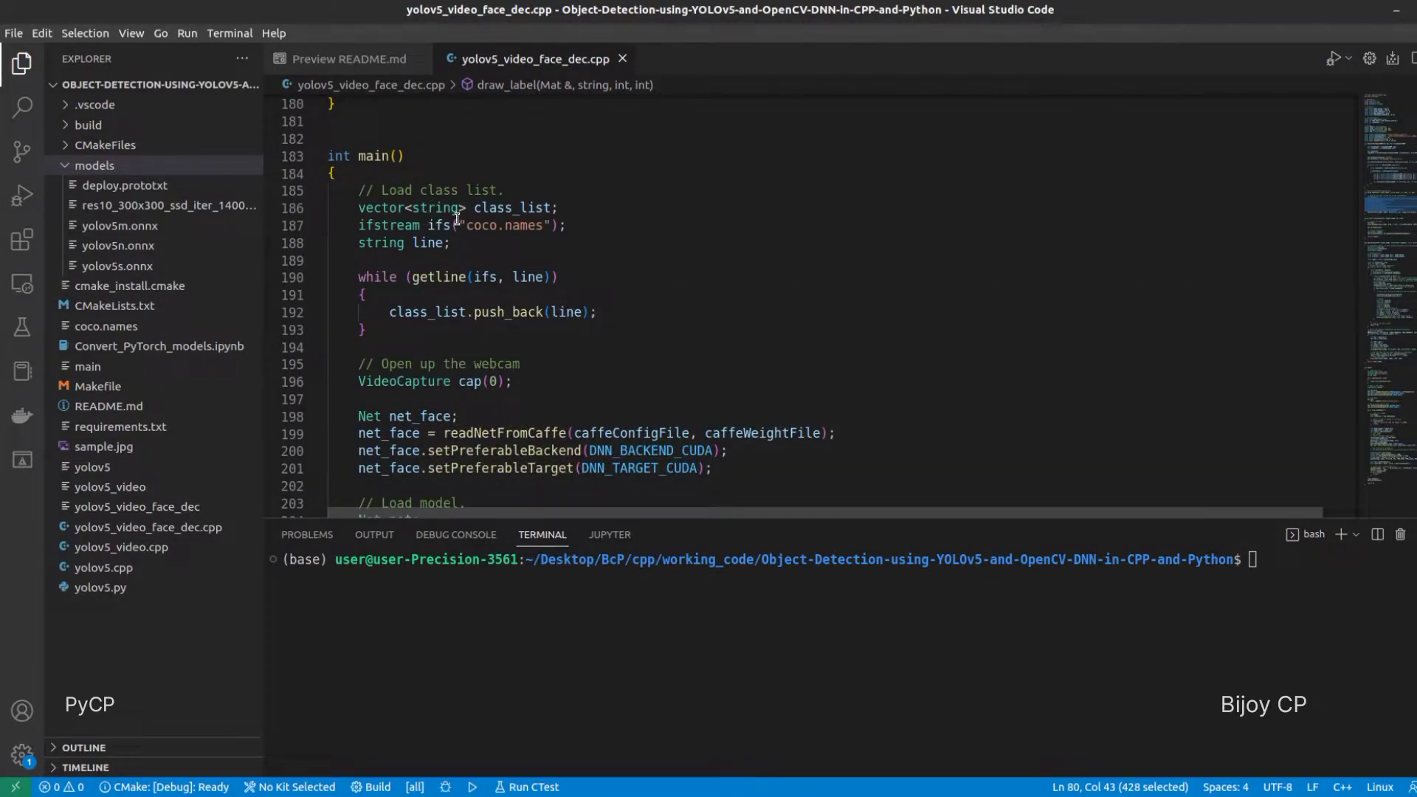
pyautogui.scroll(-3)
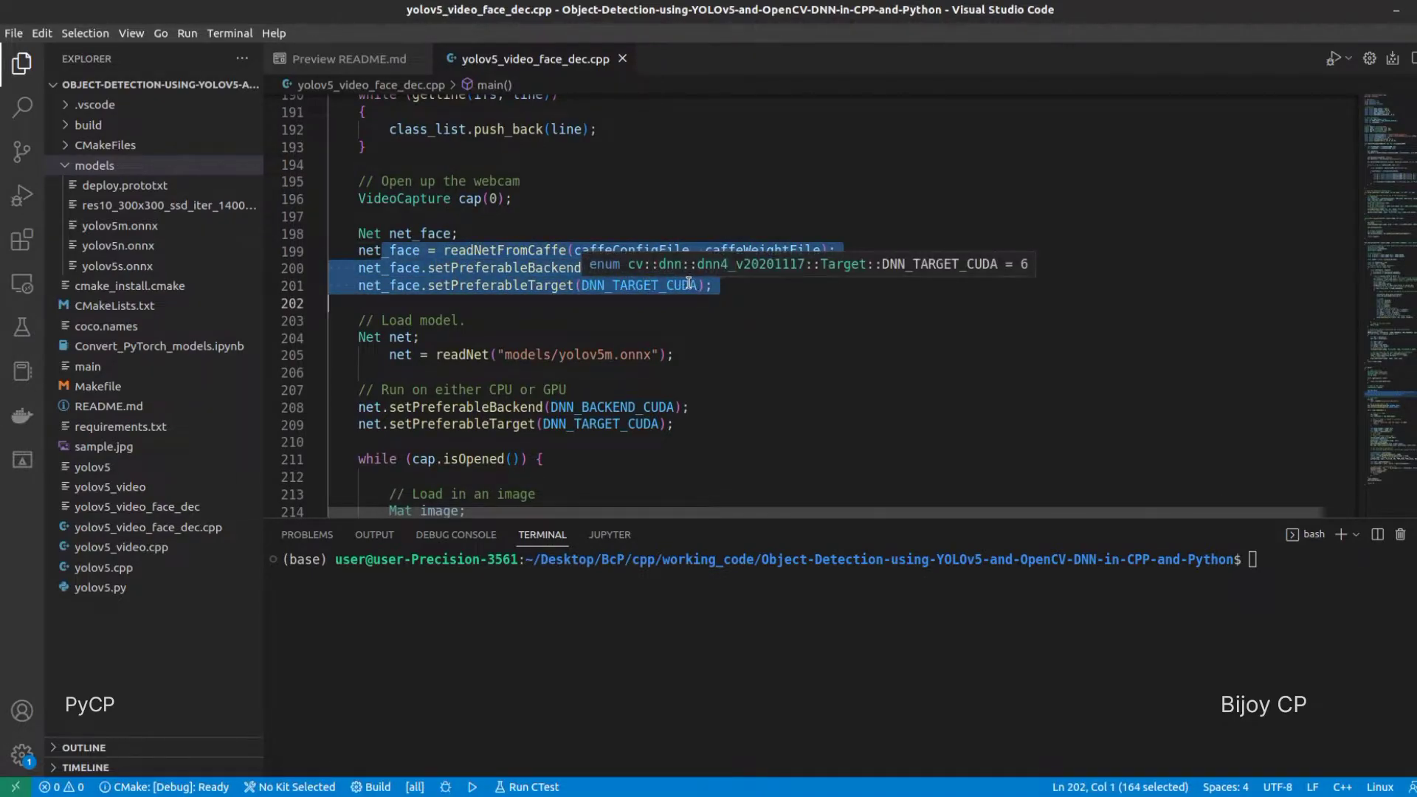
pyautogui.scroll(-3)
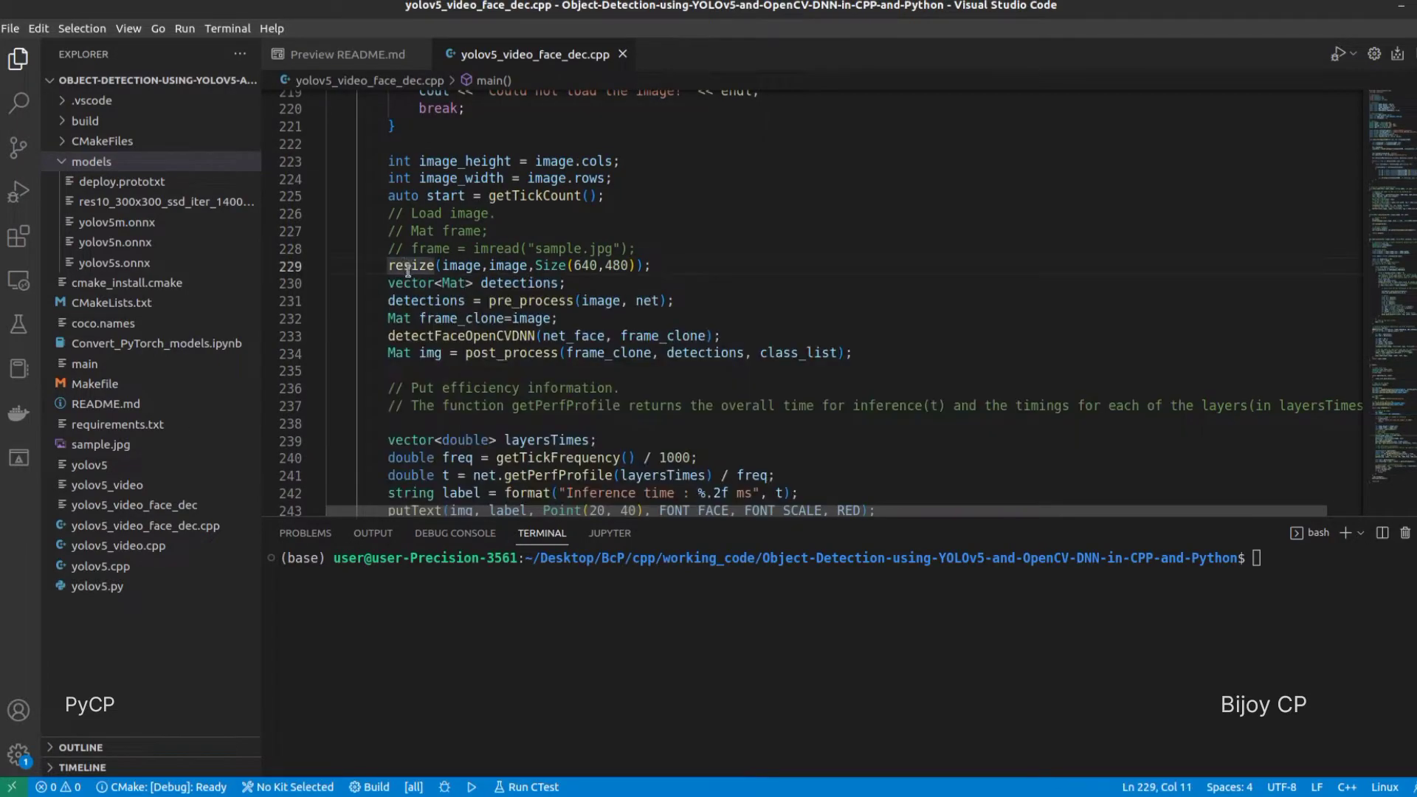
pyautogui.doubleClick(530, 300)
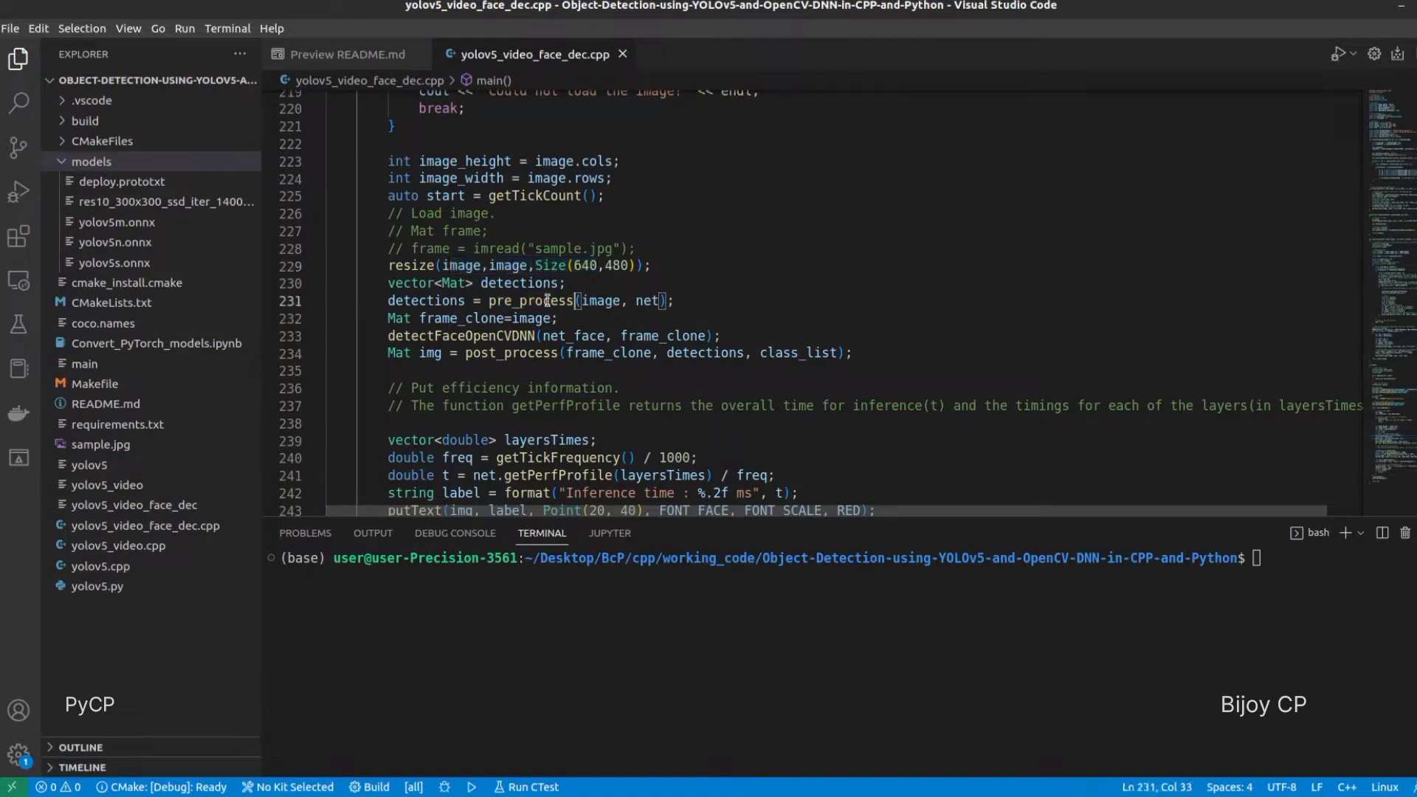
pyautogui.doubleClick(530, 299)
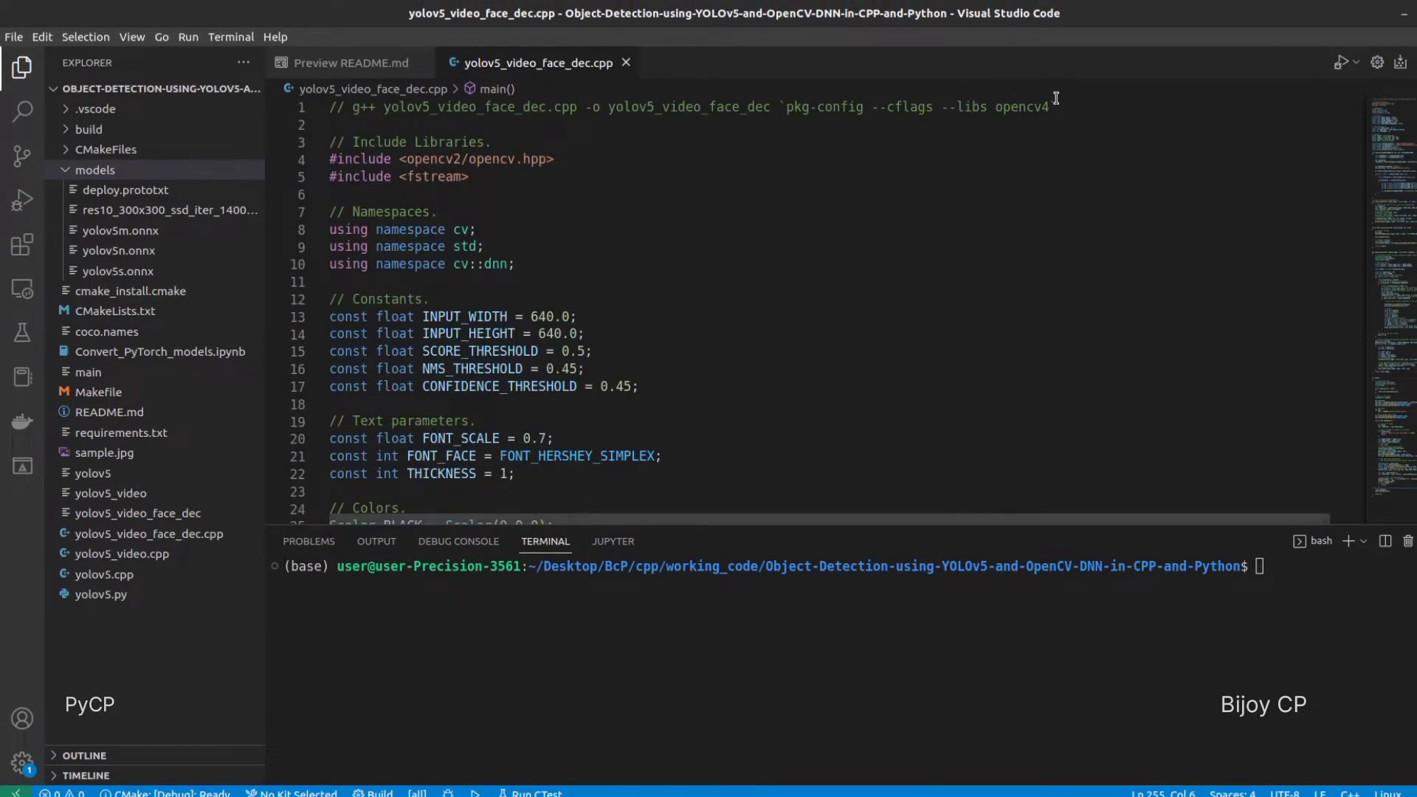
# Step: Run g++ yolov5_video_face_dec.cpp -o yolov5_video_face_dec with pkg-config OpenCV flags in the terminal
pyautogui.moveTo(353, 106); pyautogui.dragTo(1048, 107)
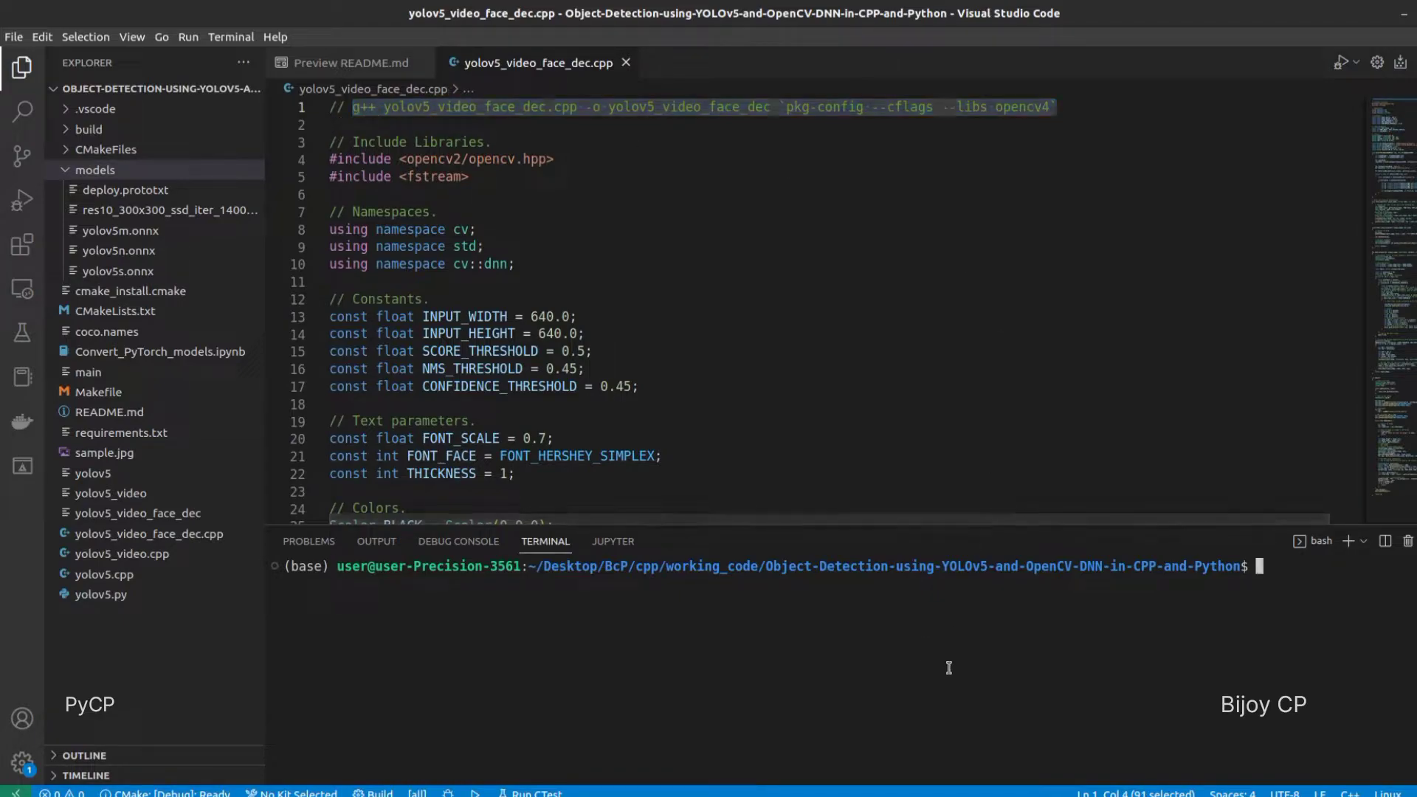
pyautogui.write('g++ yolov5_video_face_dec.cpp -o yolov5_video_face_dec `pkg-config --cflags --libs opencv4`')
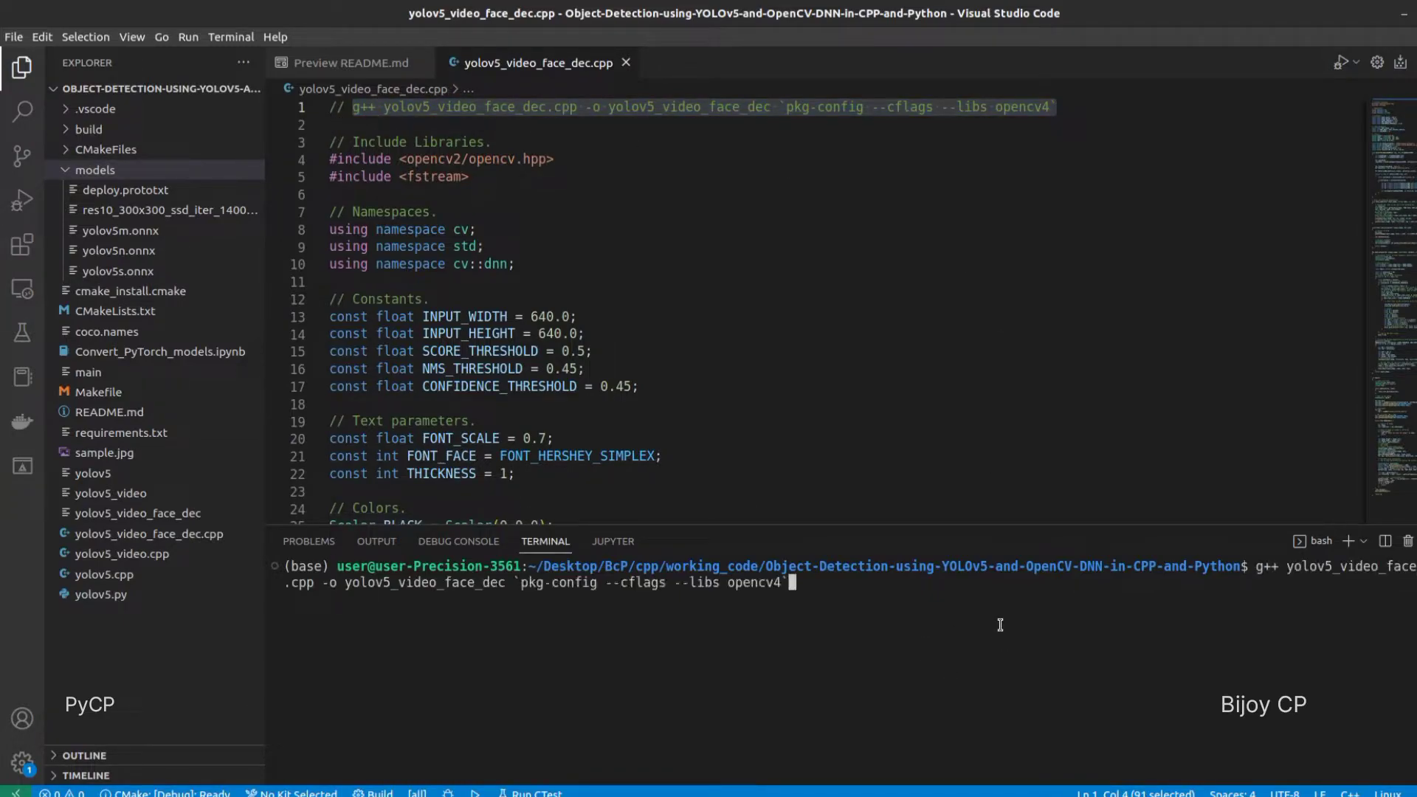
pyautogui.press('Return')
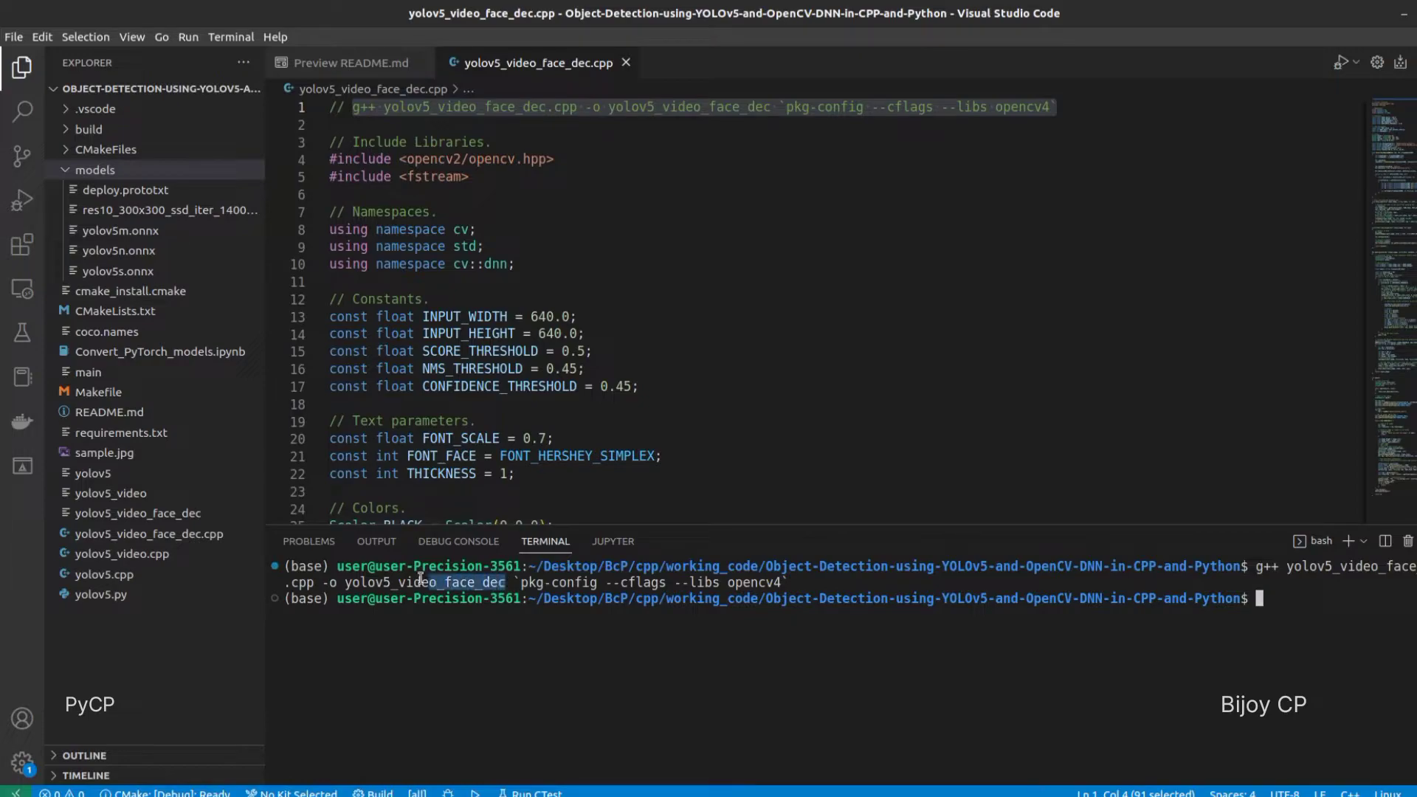
pyautogui.doubleClick(422, 582)
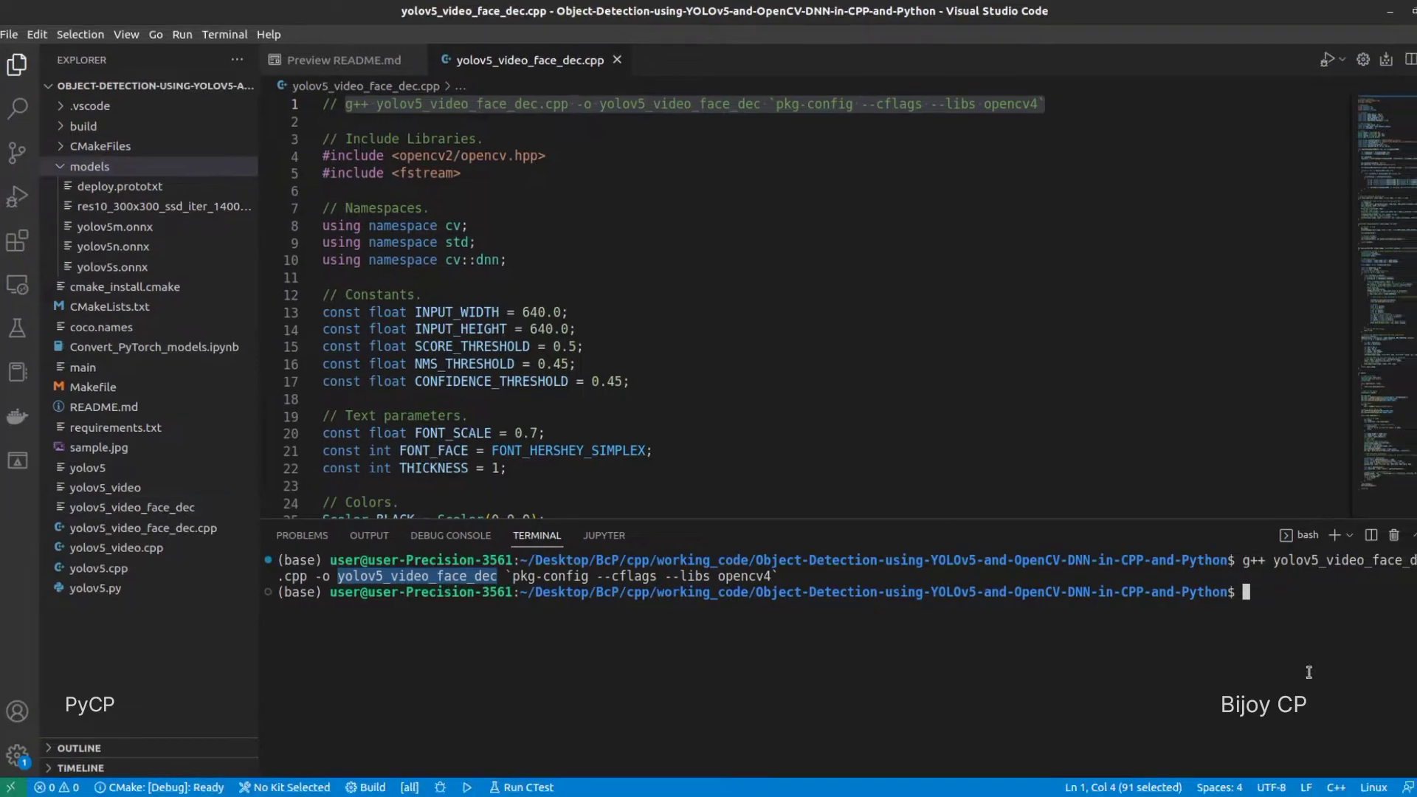
# Step: Enter the run command ./yolov5_video_ for the compiled executable in the terminal
pyautogui.write('./')
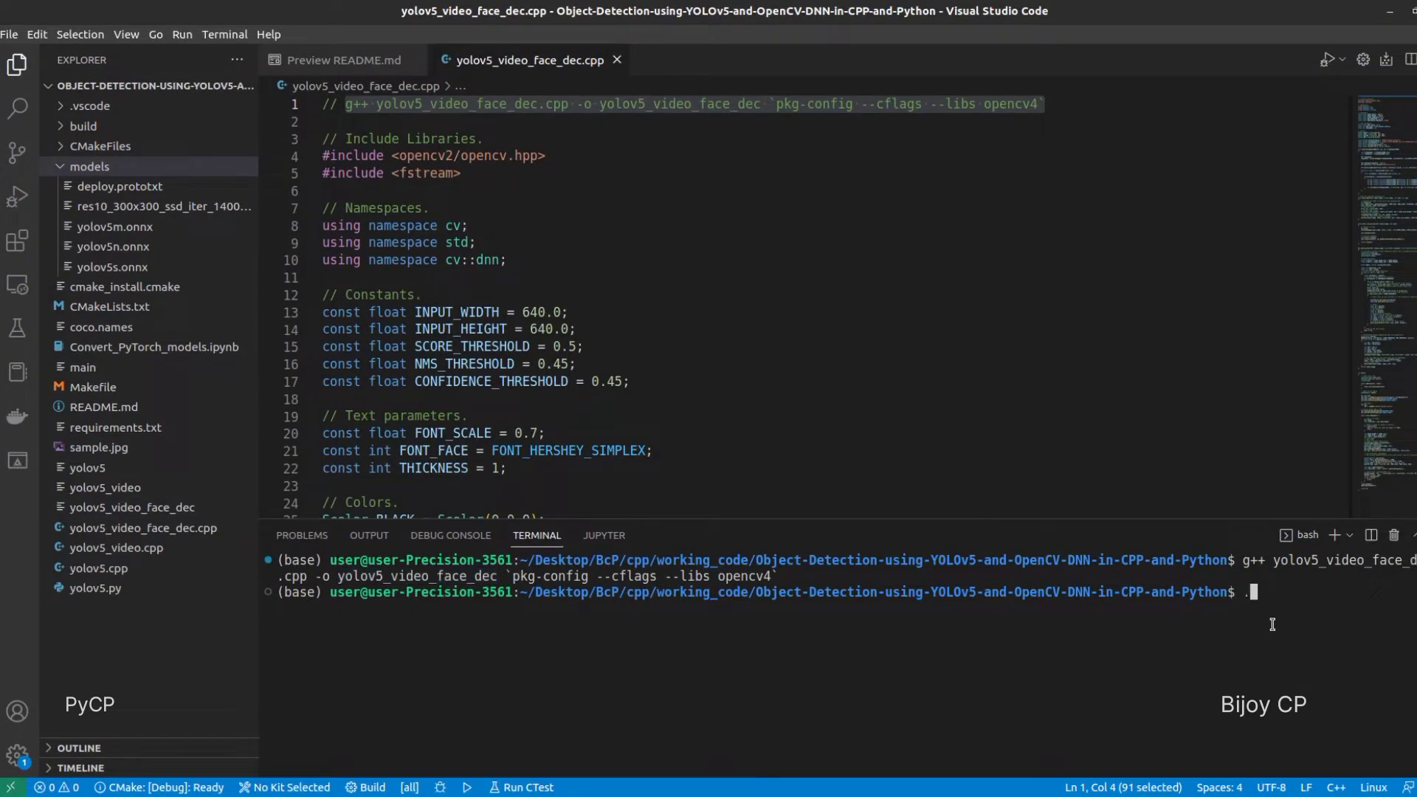
pyautogui.write('/')
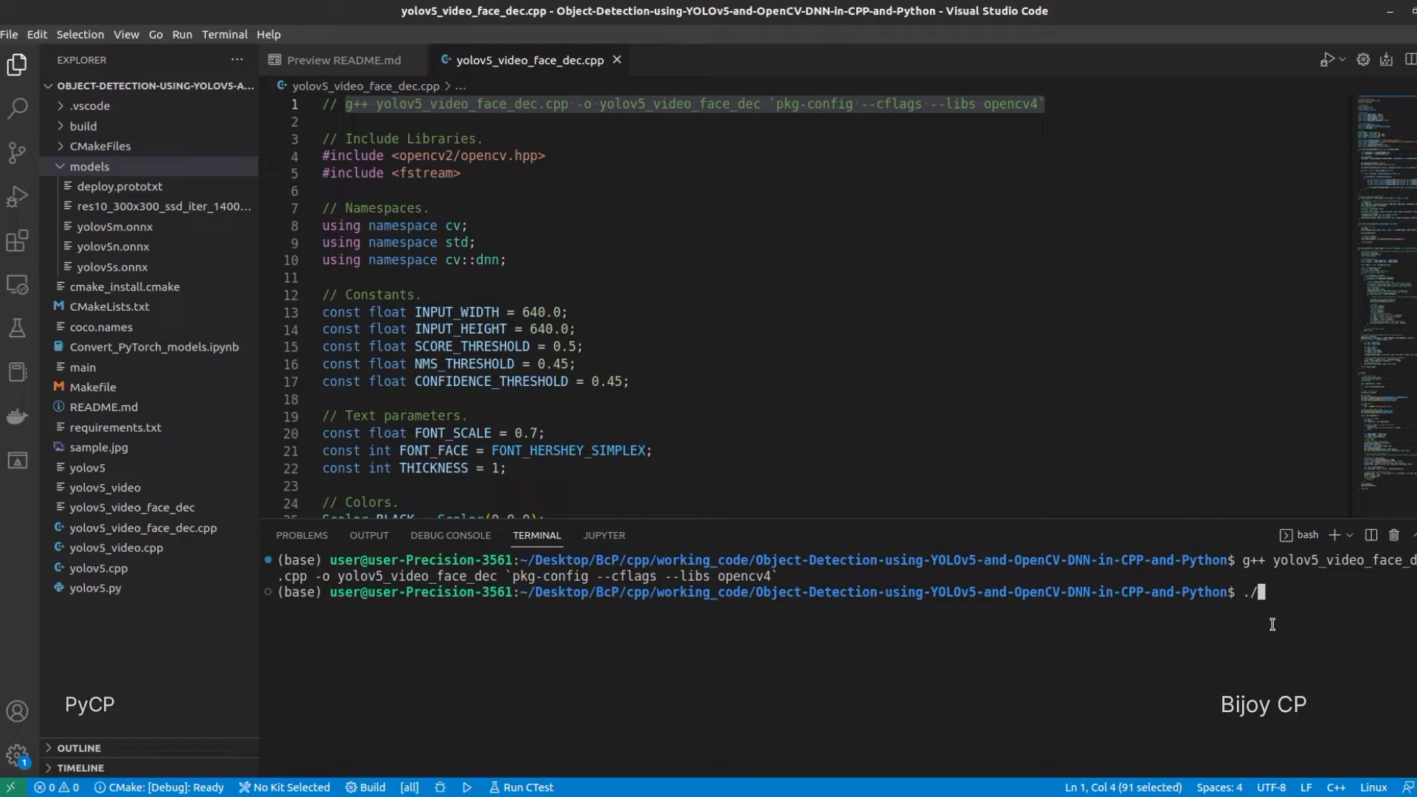
pyautogui.write('y')
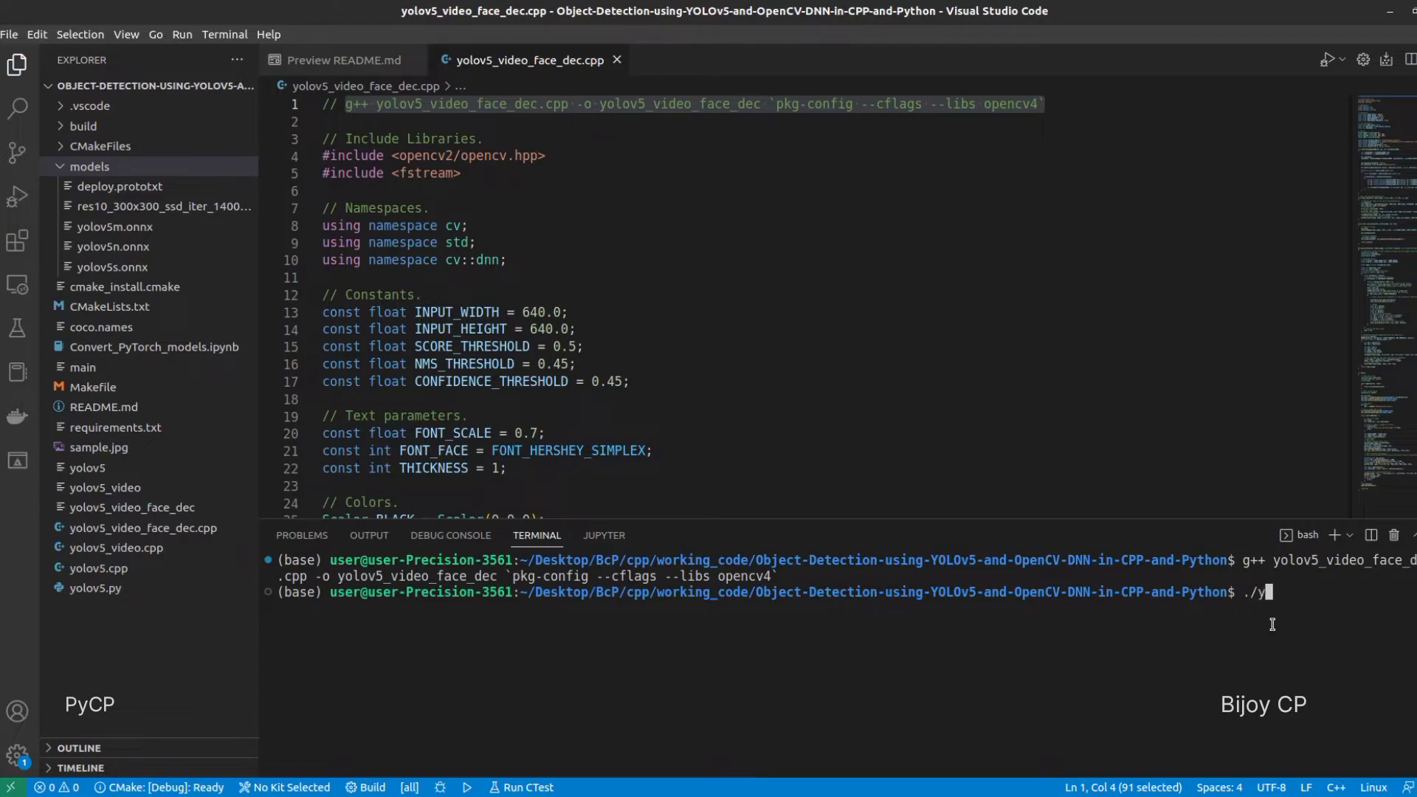
pyautogui.write('olov5_')
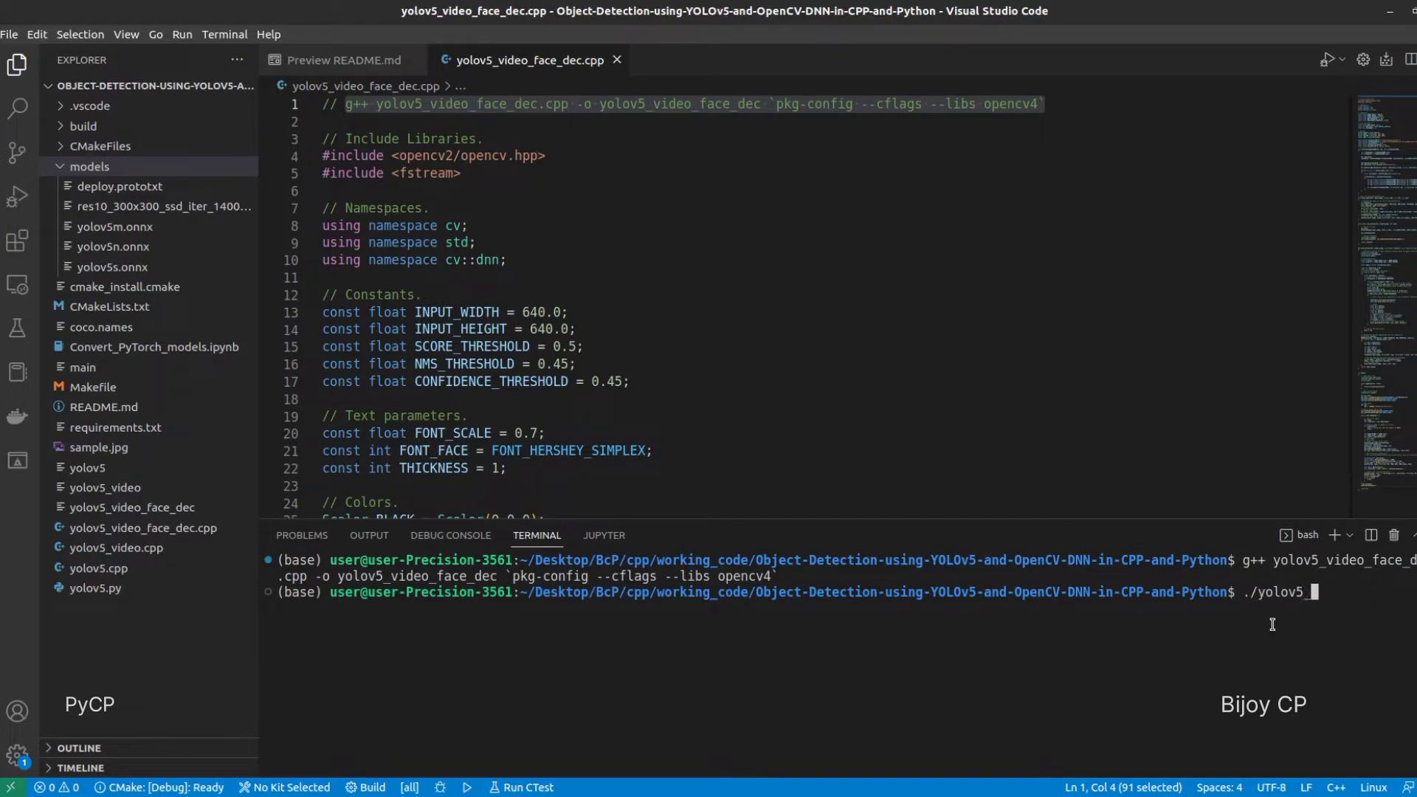
pyautogui.write('video_')
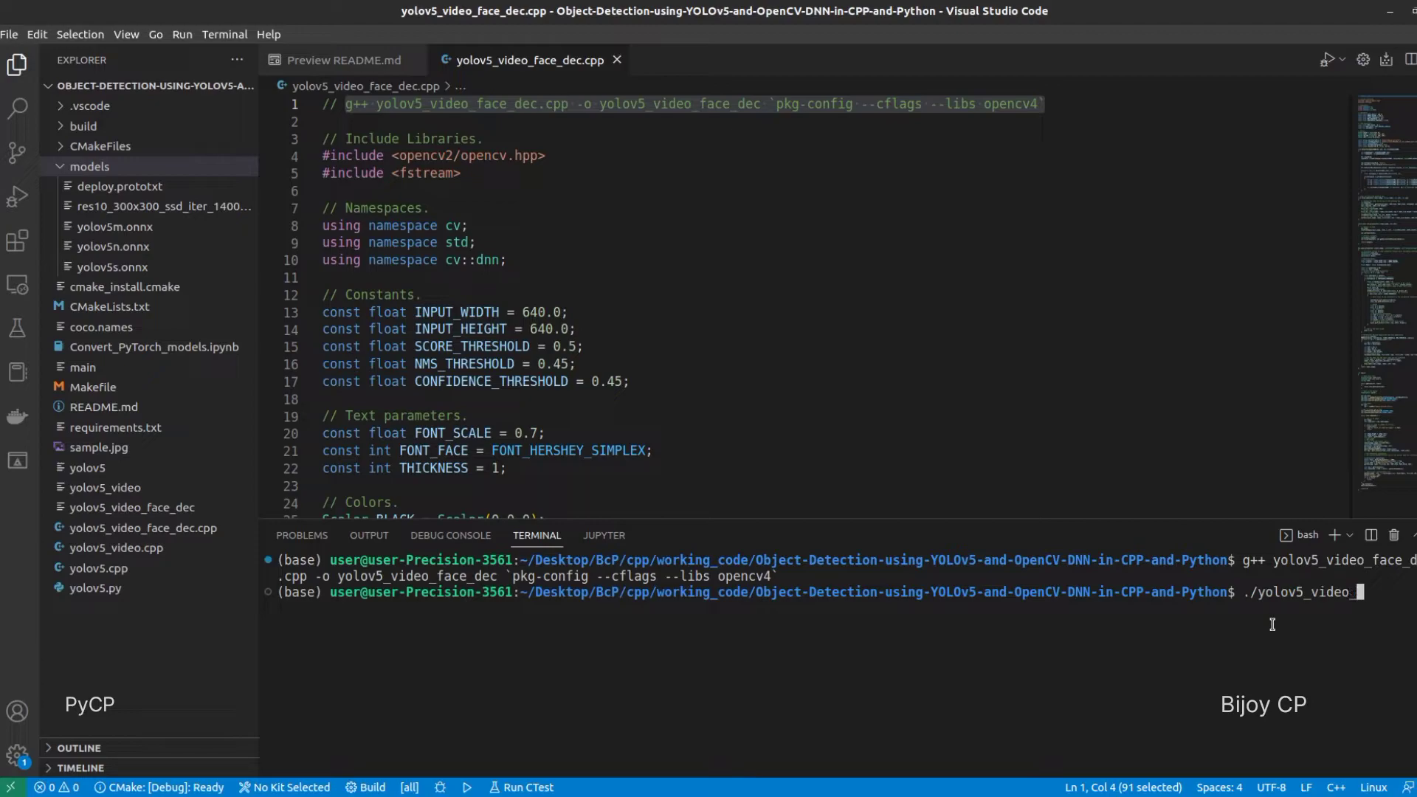